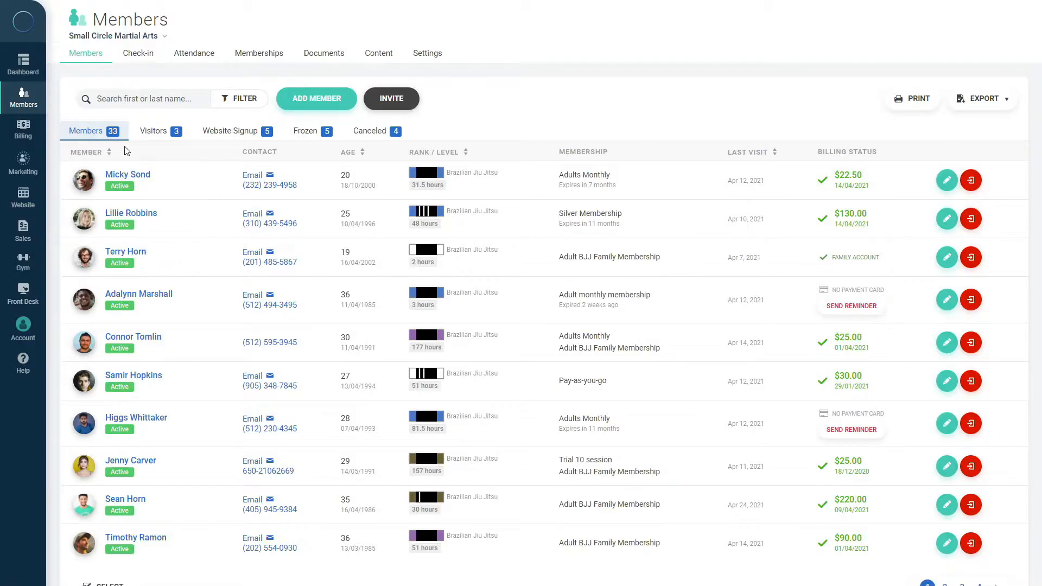
mouse_move(23, 98)
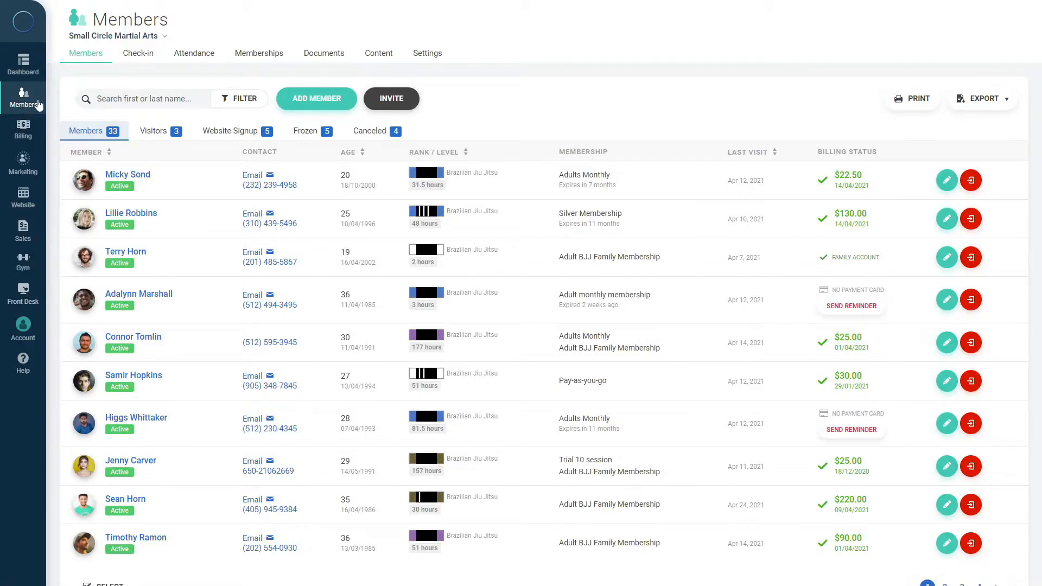
- Go to Members > Attendance and open Multiple Check-in
left_click(194, 54)
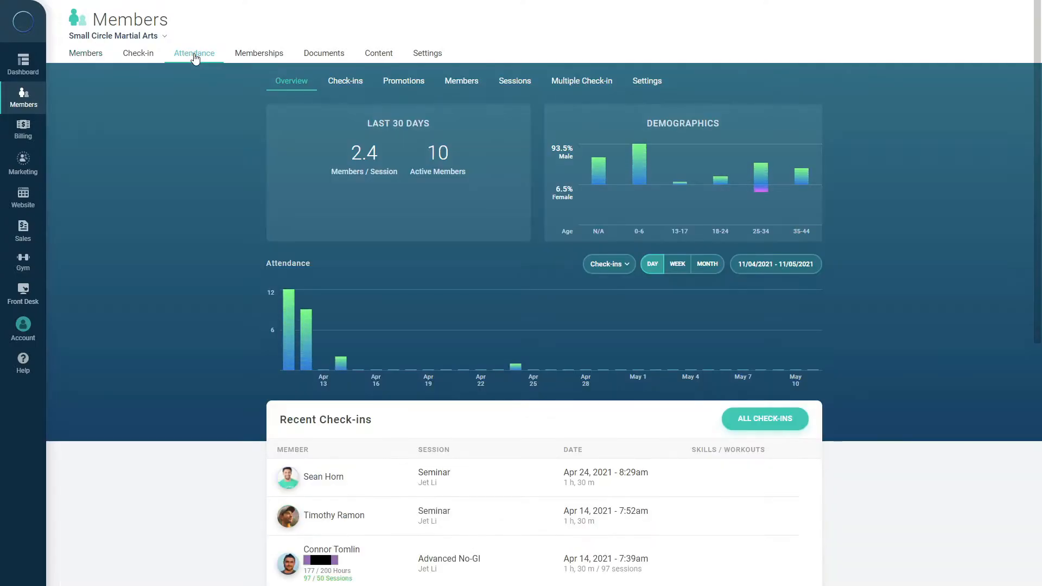
mouse_move(581, 81)
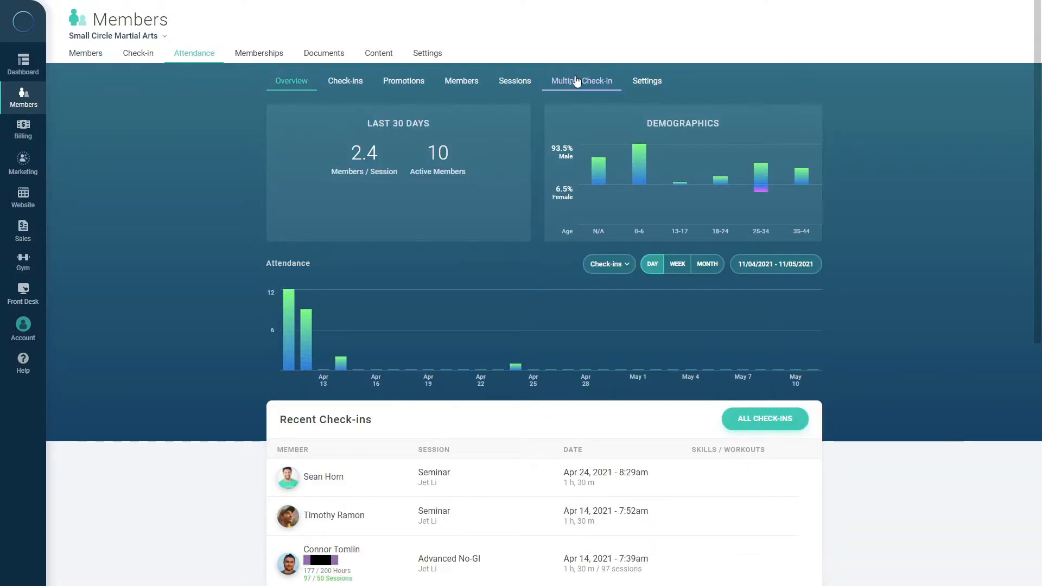
left_click(580, 80)
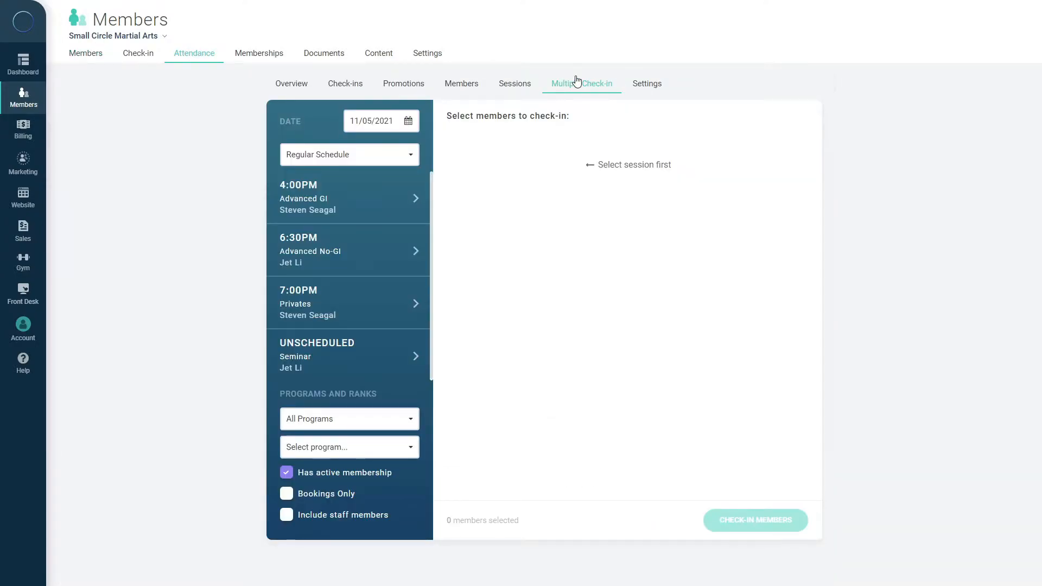
mouse_move(367, 200)
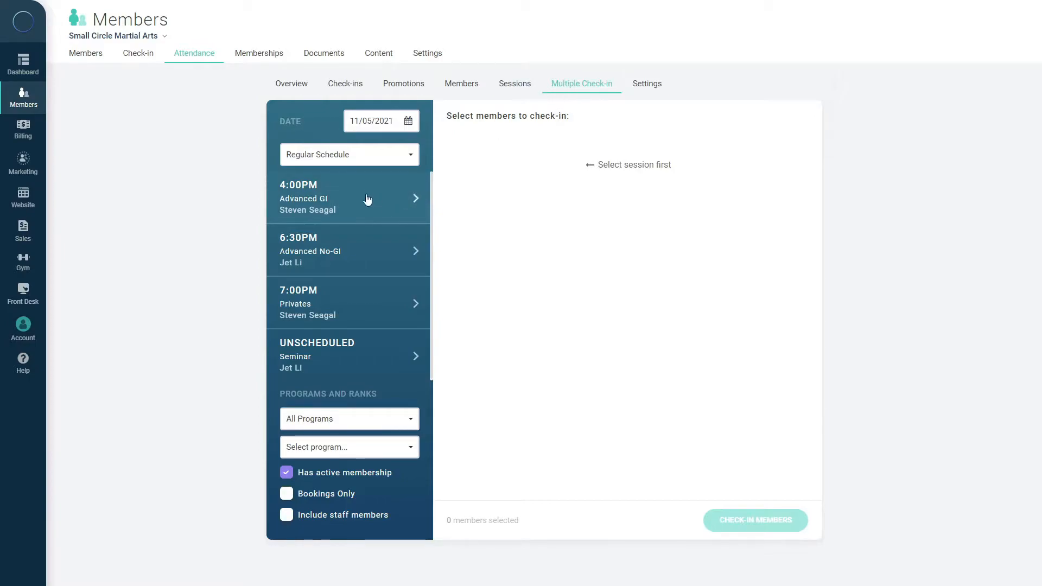
mouse_move(359, 203)
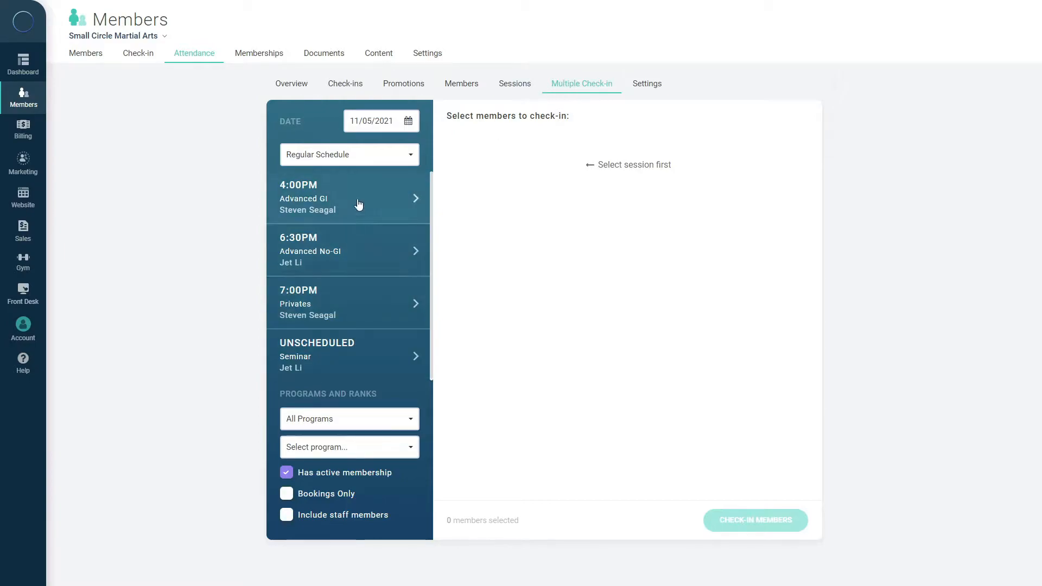
- Select the 4:00PM Advanced GI session to list its eleven Brazilian Jiu Jitsu members
left_click(346, 198)
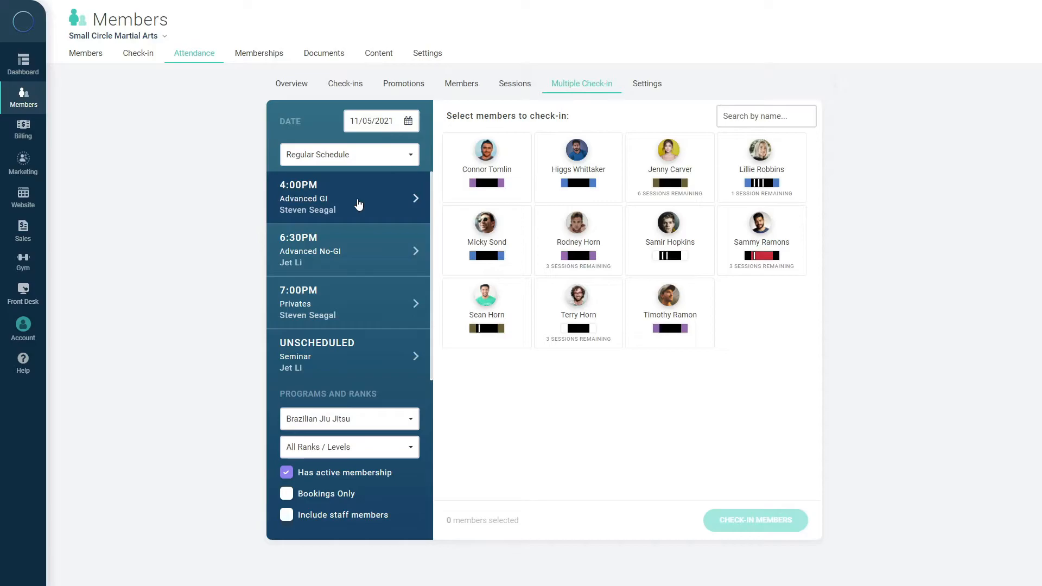
mouse_move(357, 477)
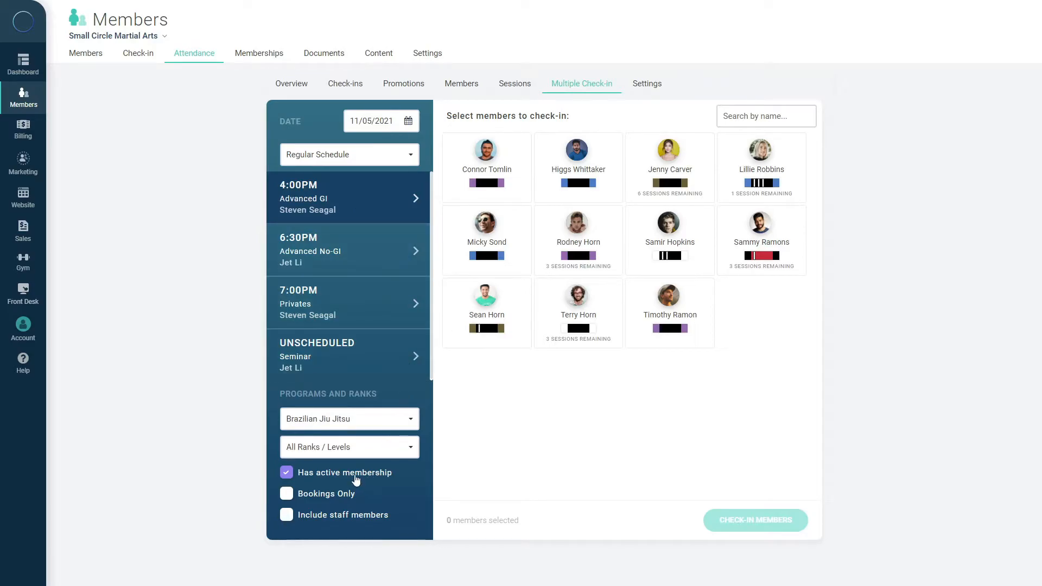
left_click(286, 471)
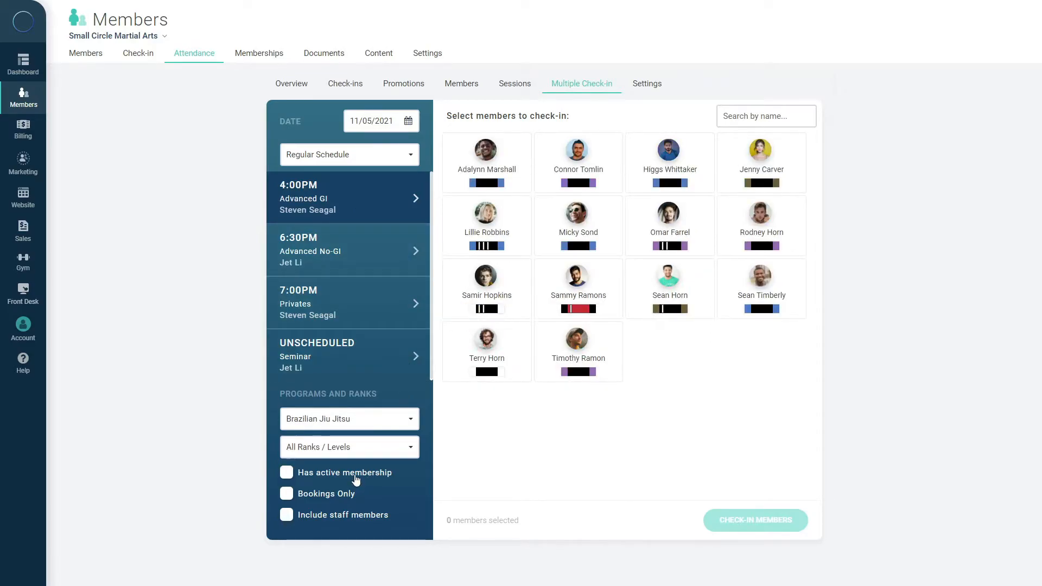
left_click(286, 472)
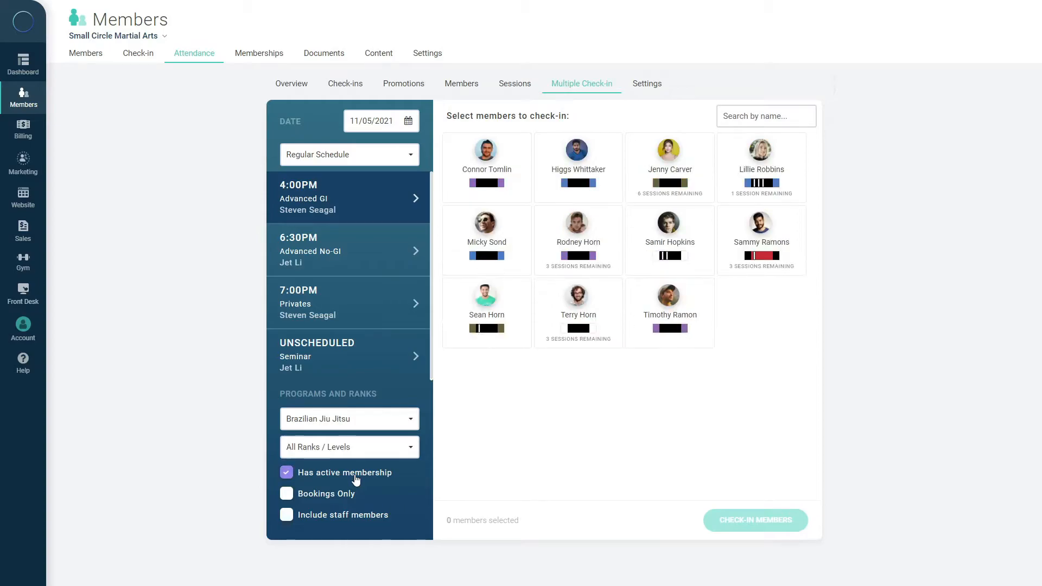
mouse_move(344, 499)
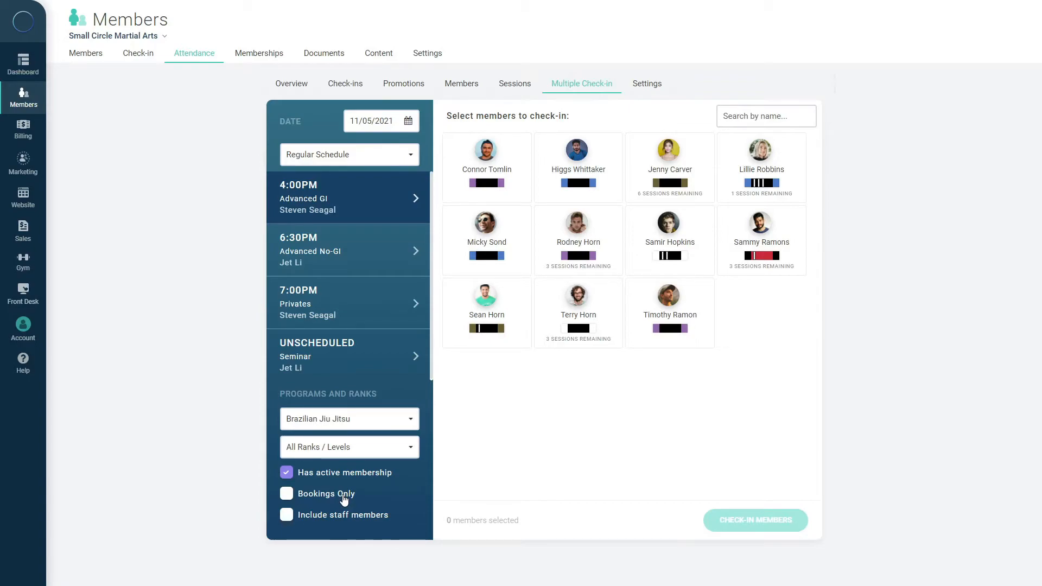
left_click(286, 515)
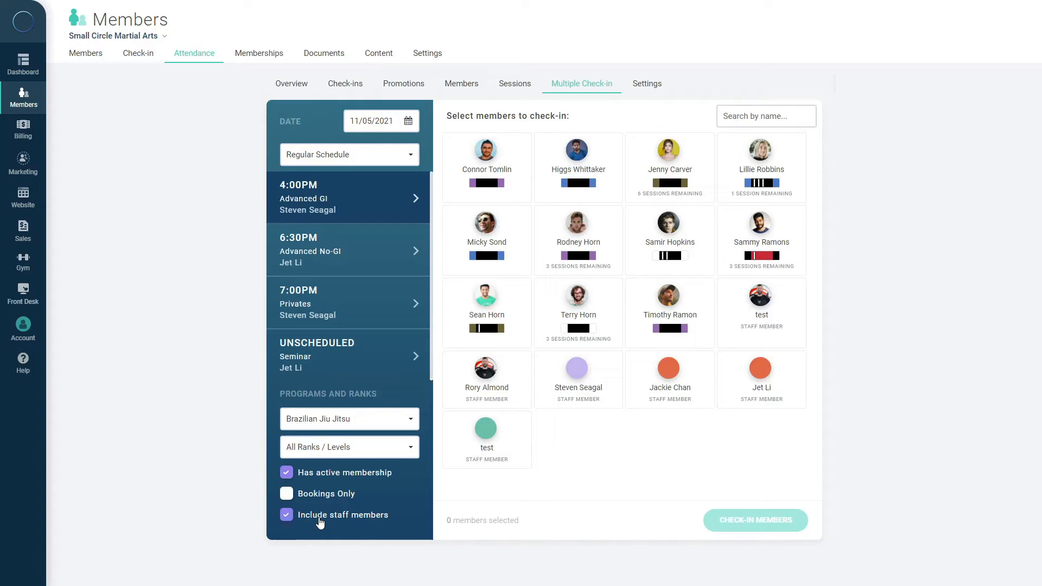
left_click(287, 514)
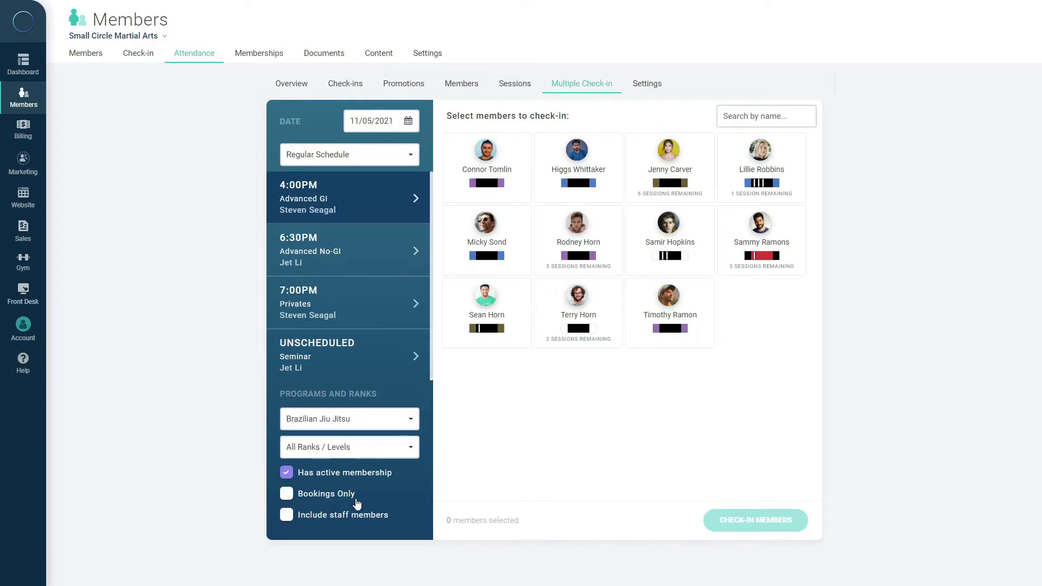
mouse_move(495, 186)
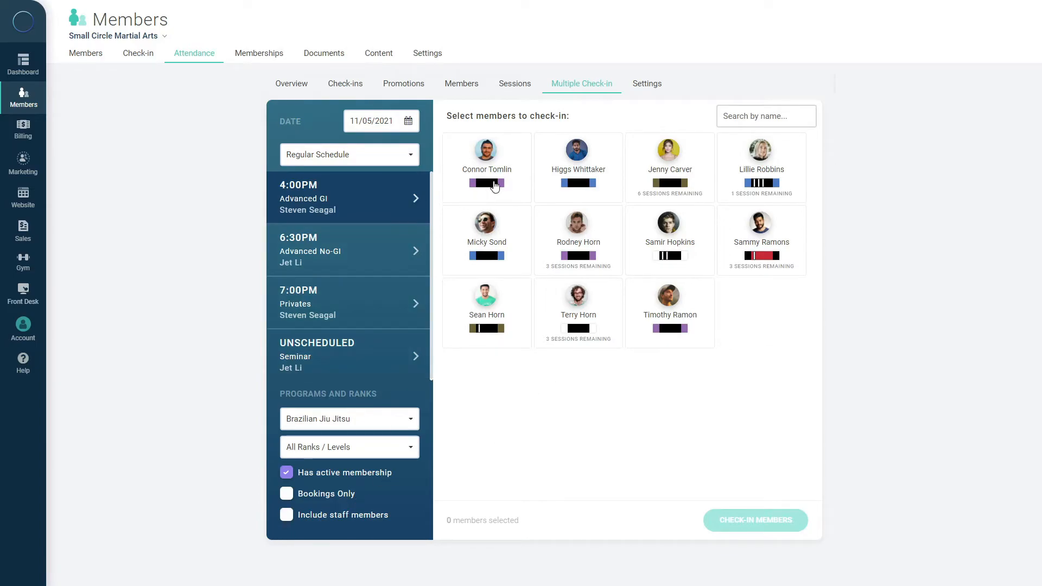
left_click(578, 239)
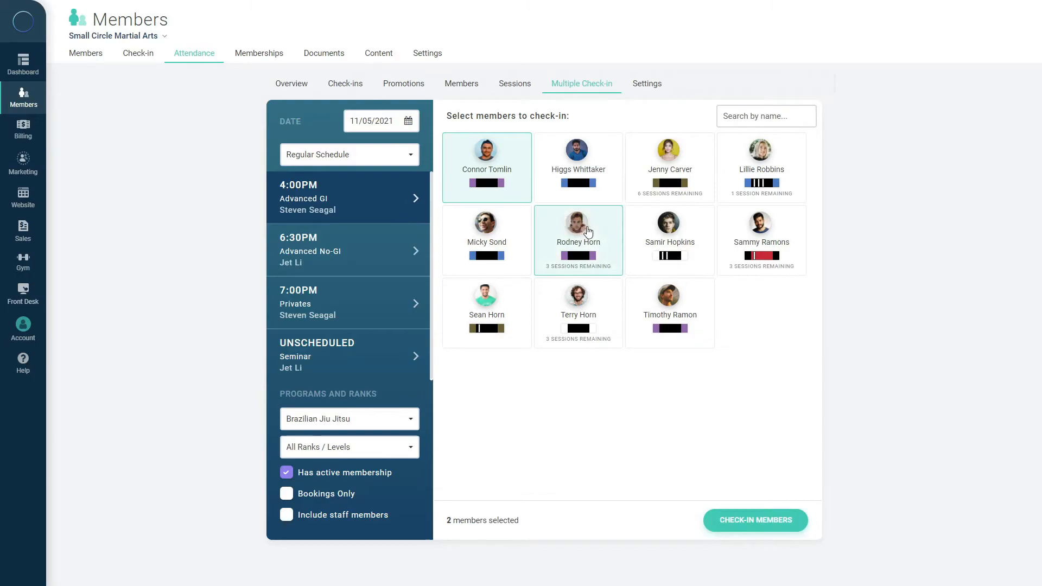
left_click(669, 240)
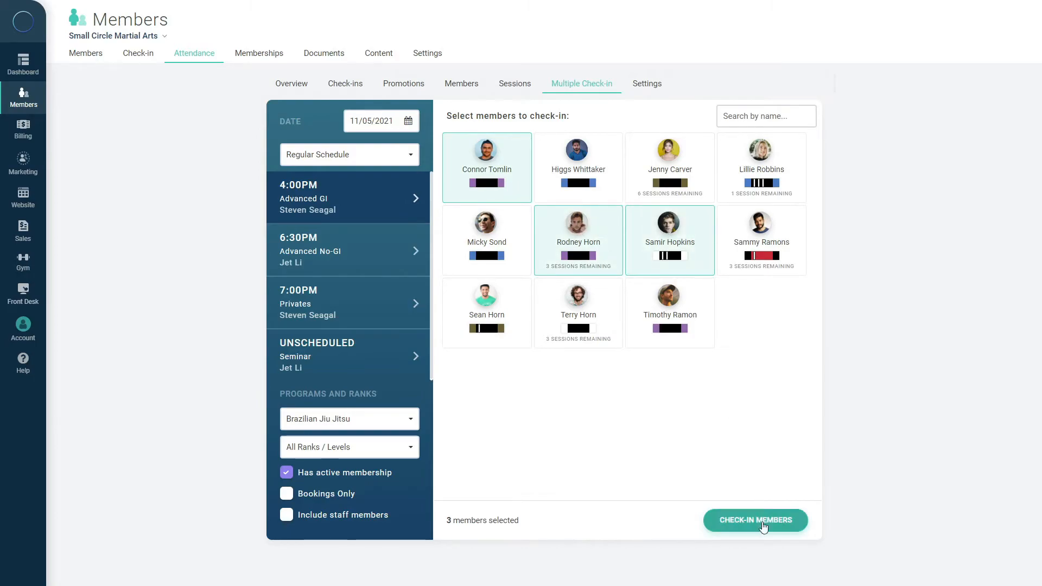
left_click(755, 521)
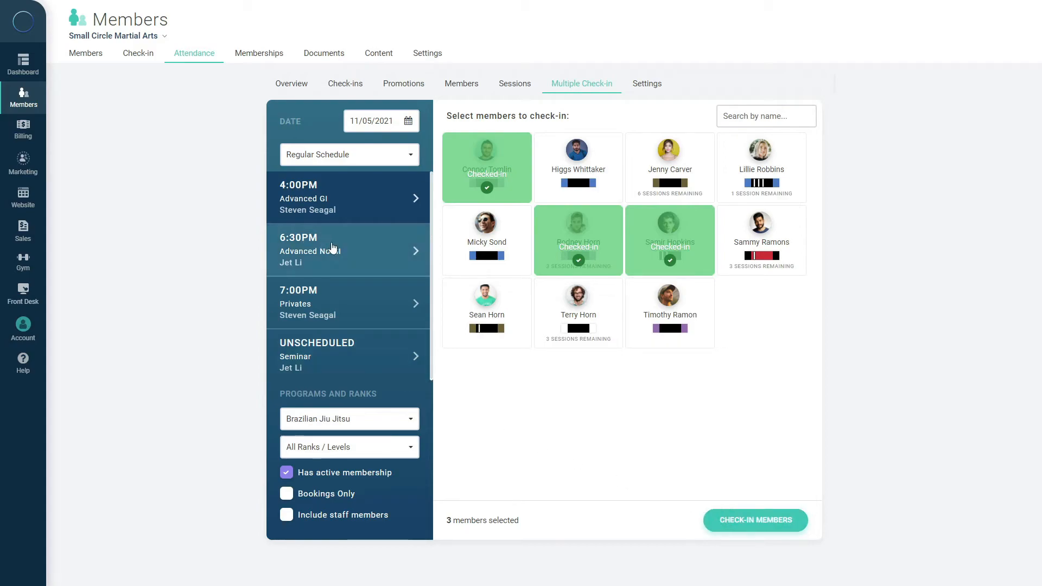
- Switch to the 6:30PM Advanced No-GI session
left_click(755, 520)
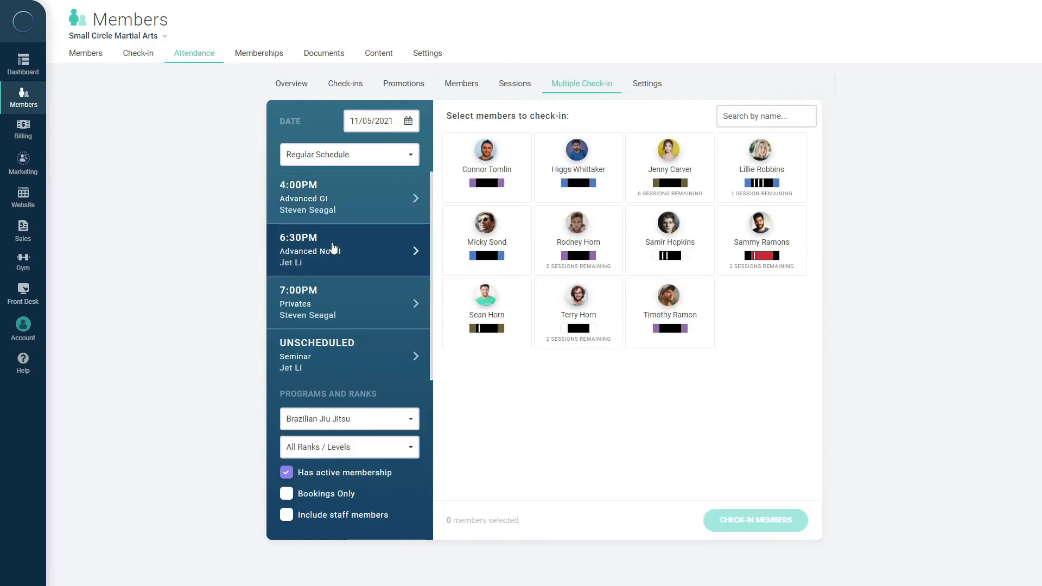
mouse_move(488, 229)
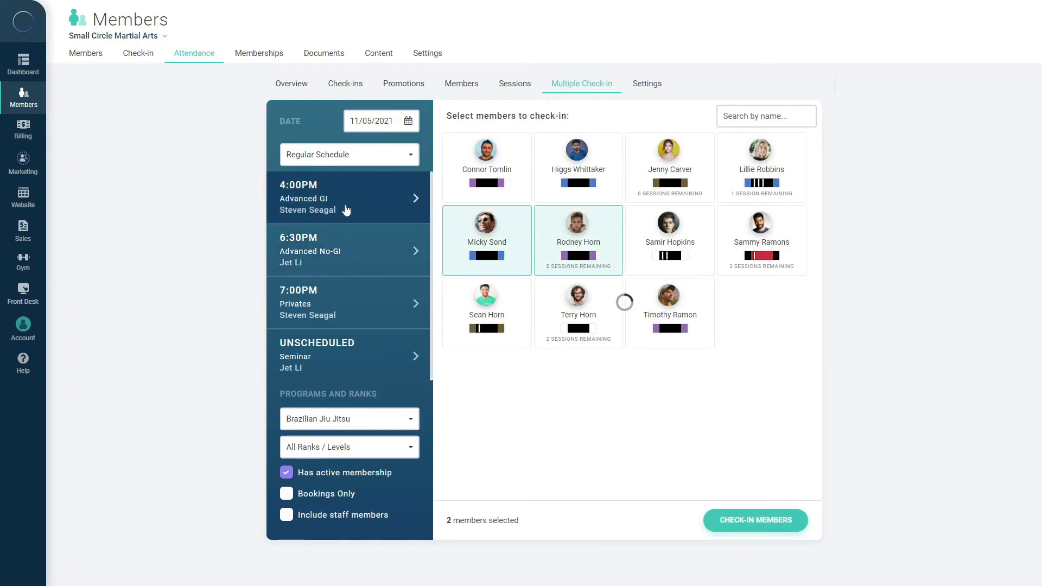
left_click(755, 520)
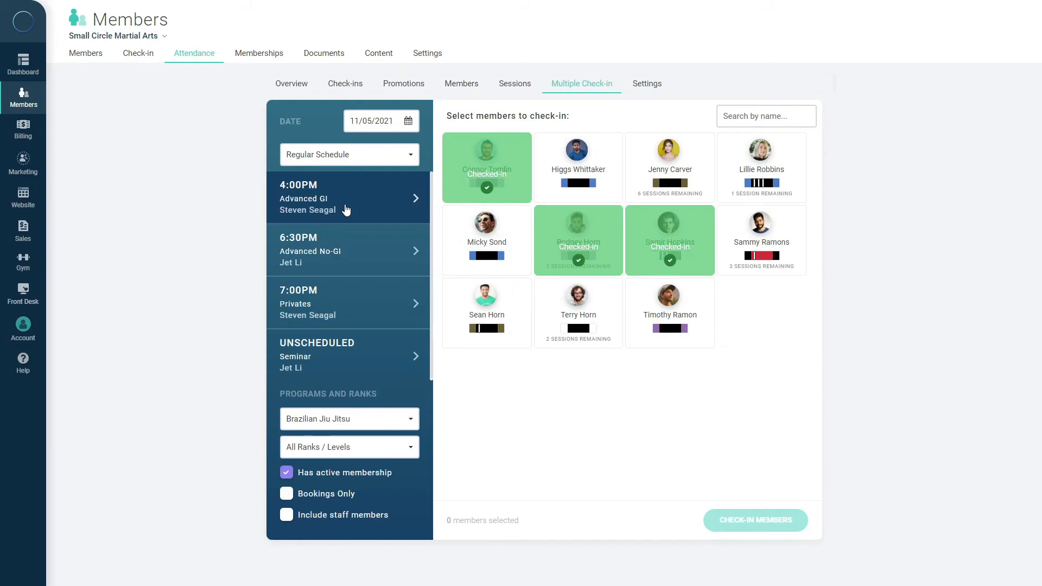
left_click(486, 313)
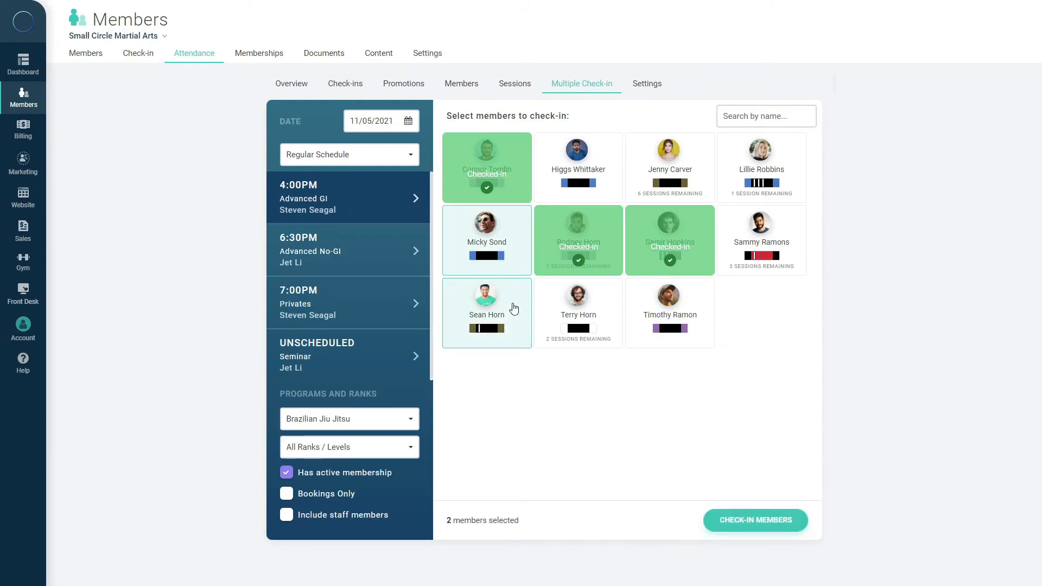
left_click(755, 520)
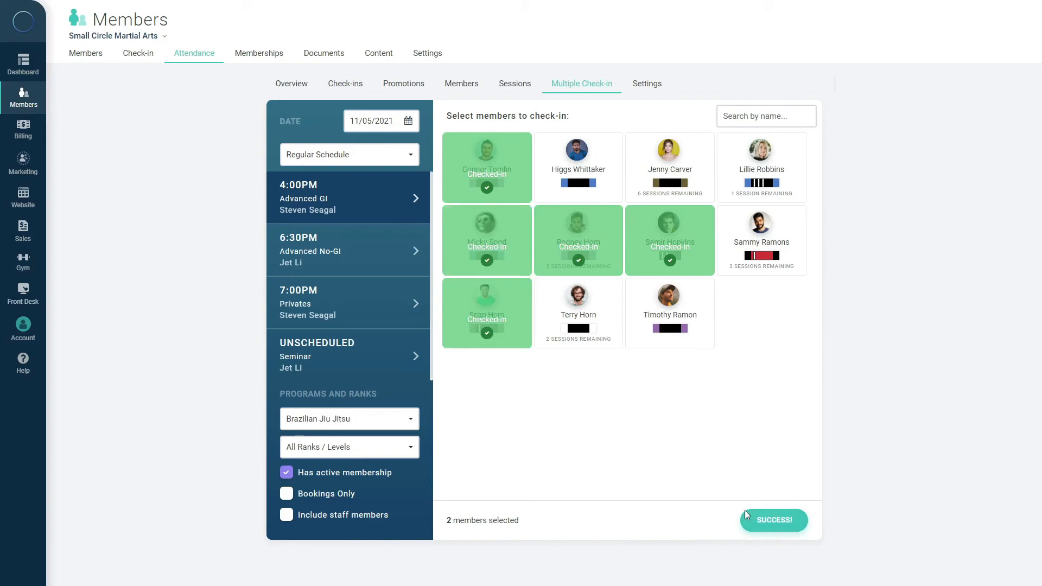
mouse_move(743, 509)
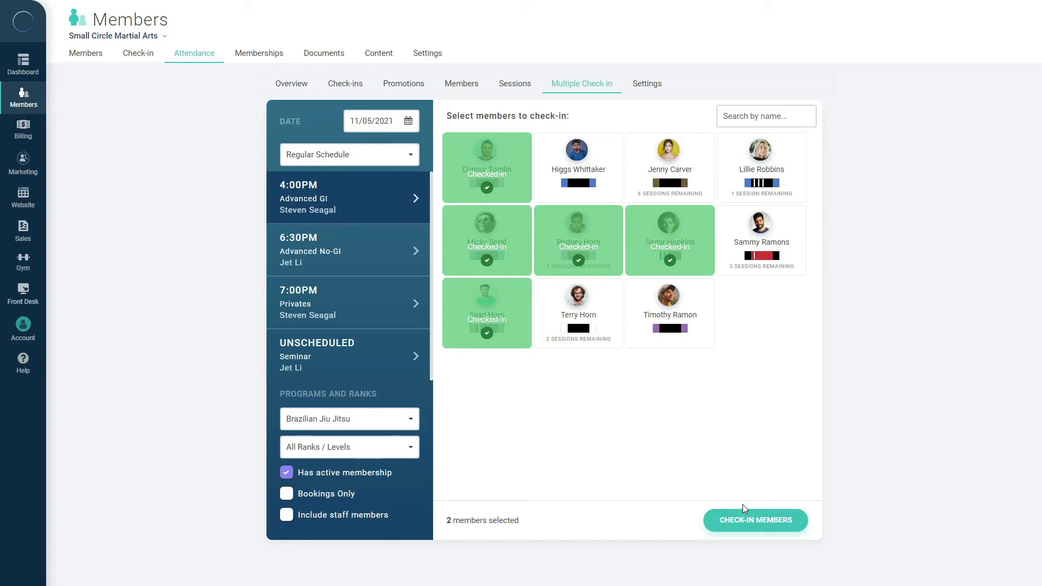
mouse_move(630, 420)
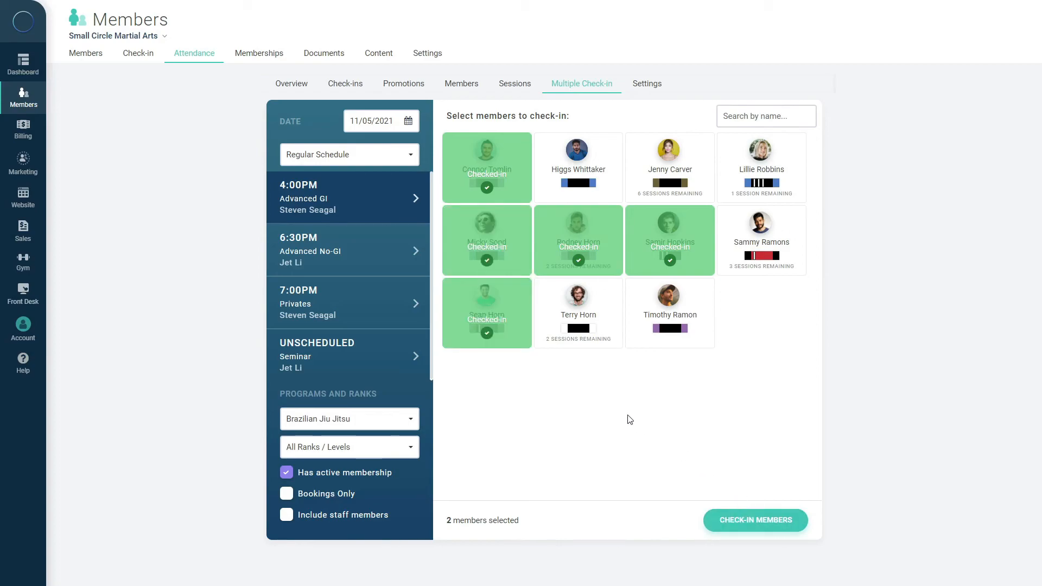